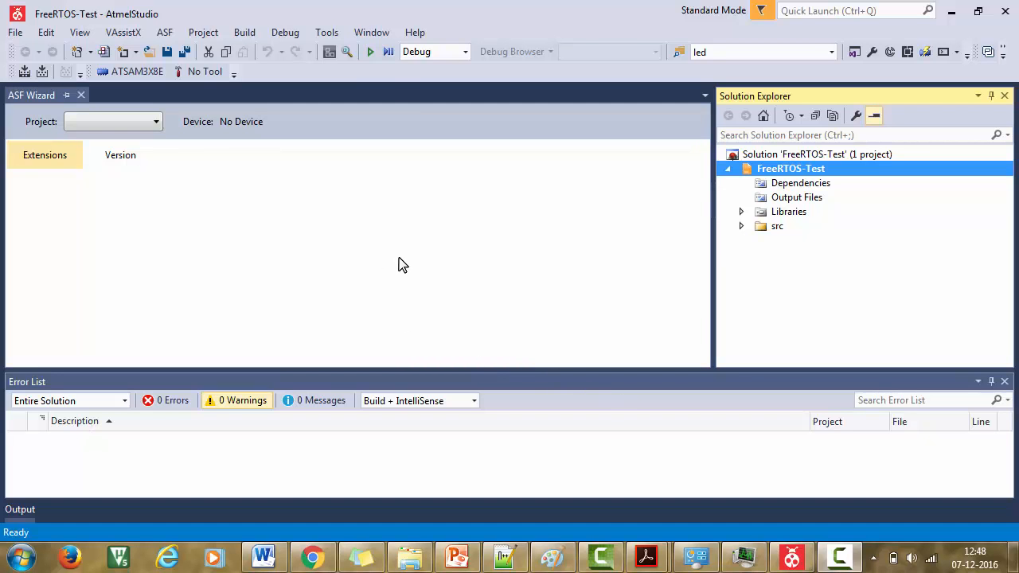
Bring up the FreeRTOS-Test project's main.c from the src folder.
left_click(791, 168)
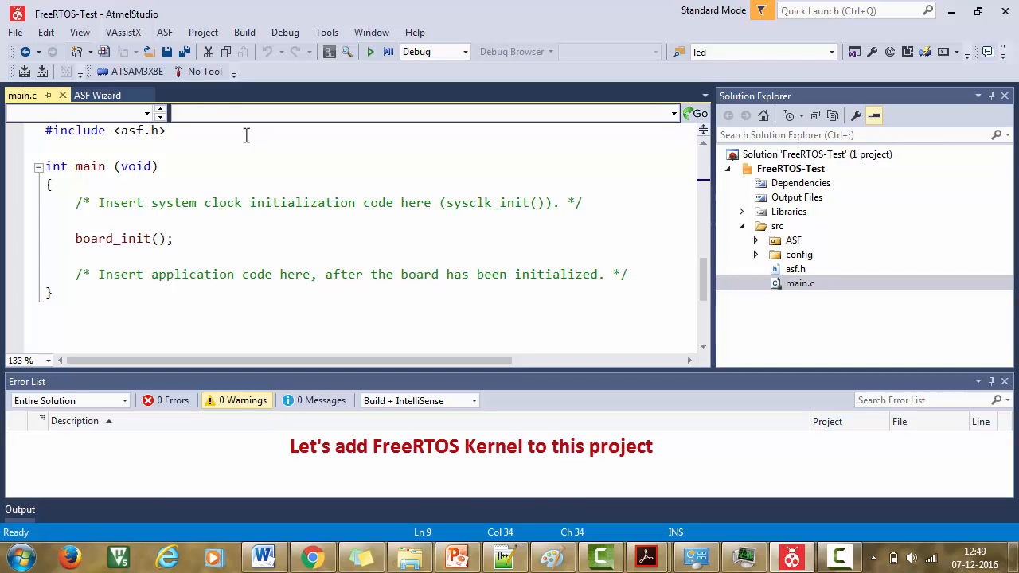
In ASF Wizard, search 'free' and add FreeRTOS mini Real-Time Kernel 7.3.0 to selected modules.
left_click(164, 32)
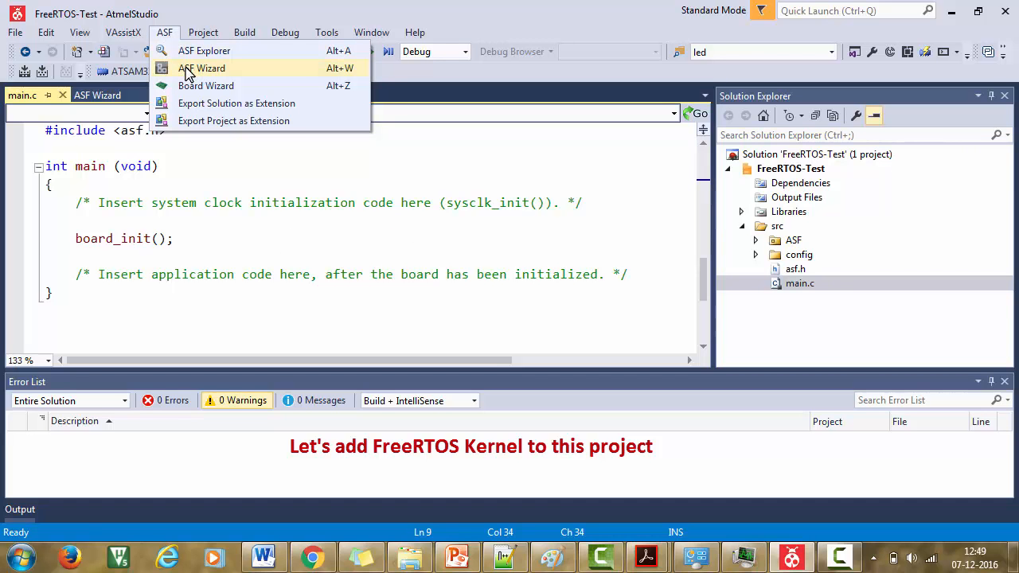
left_click(202, 68)
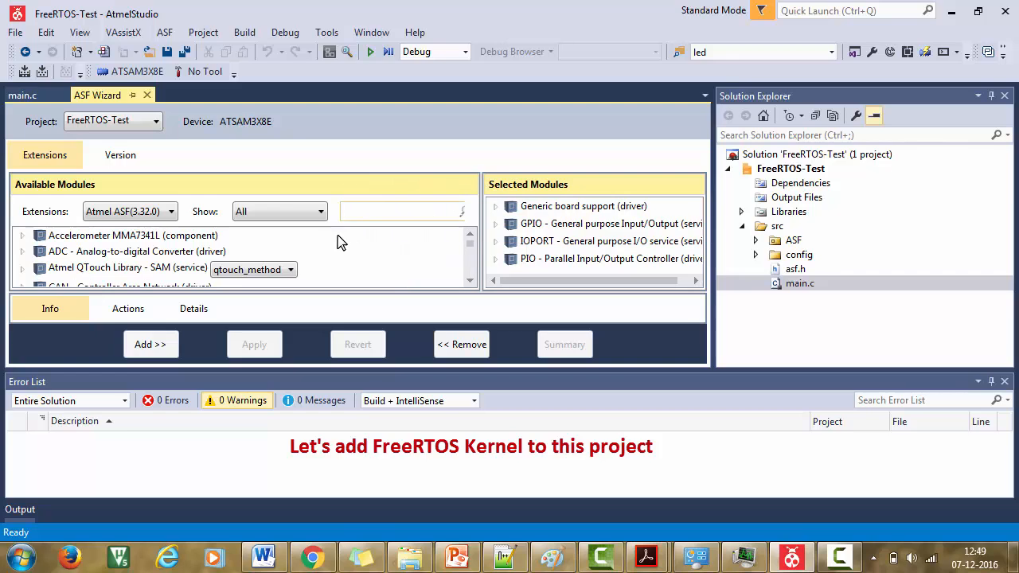
type("free")
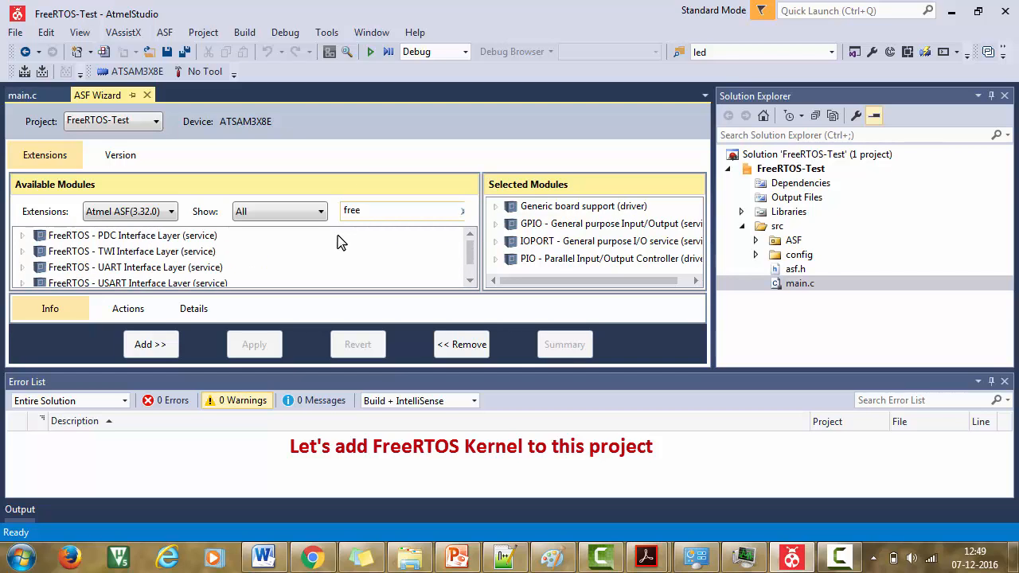
scroll("down", 3)
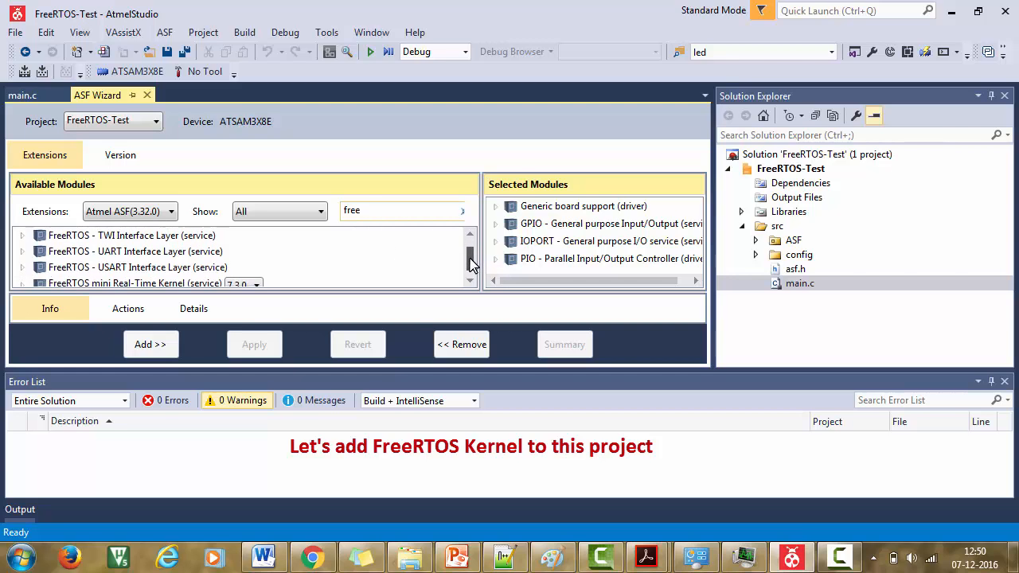
scroll("down", 3)
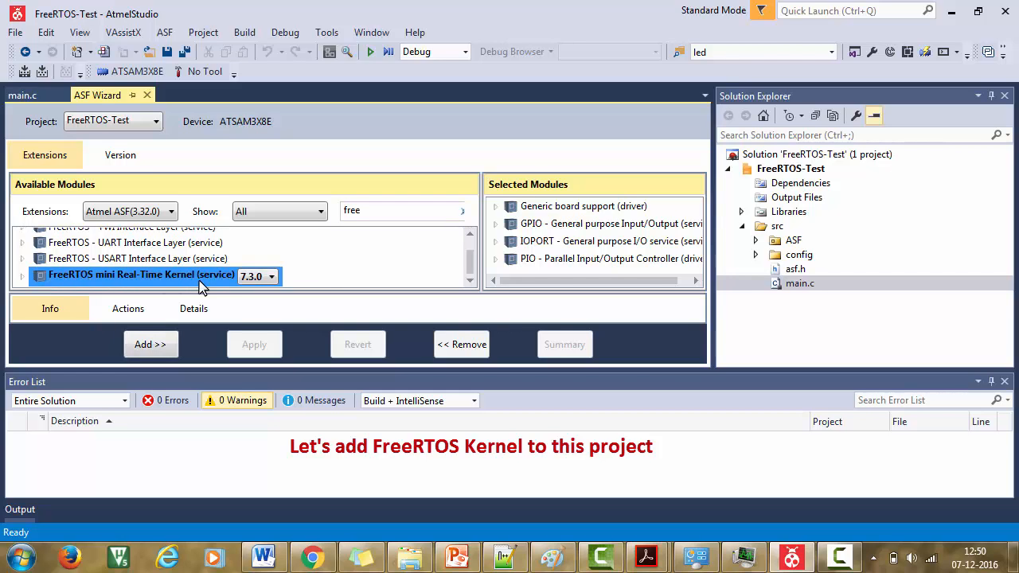
mouse_move(50, 289)
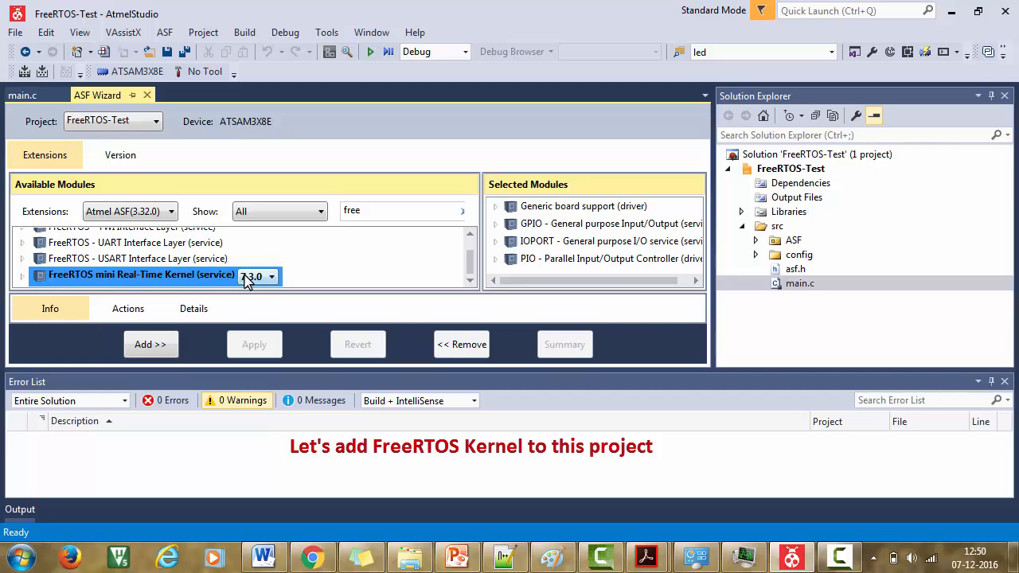
mouse_move(267, 283)
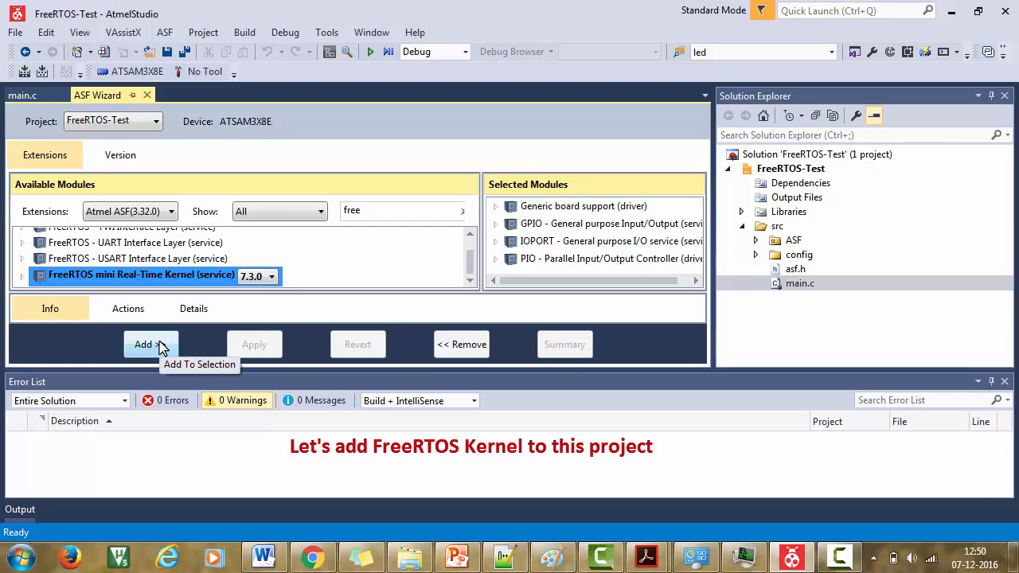
left_click(151, 344)
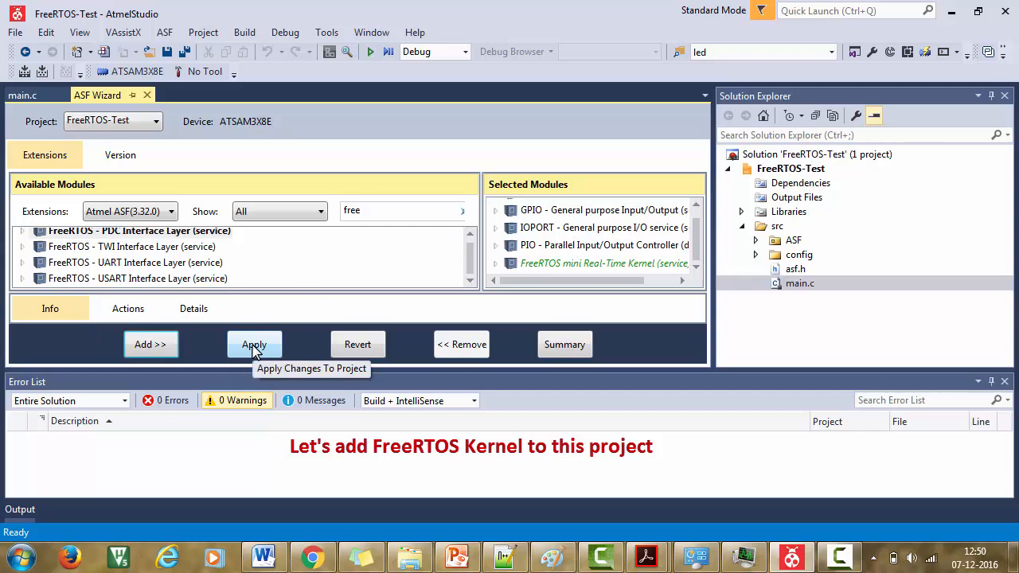
Apply the pending FreeRTOS module change and confirm the import summary.
left_click(254, 344)
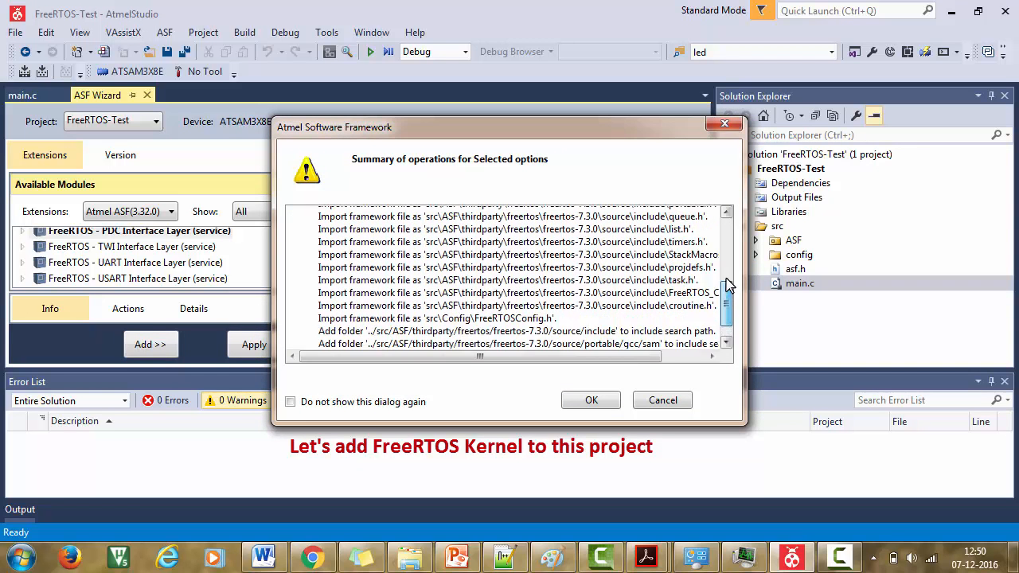
scroll("down", 3)
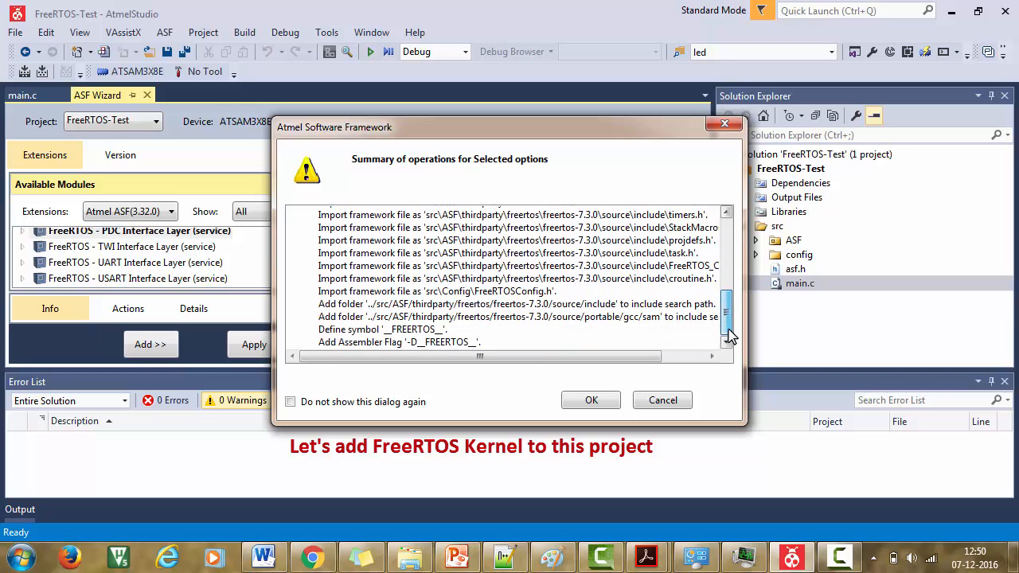
scroll("down", 3)
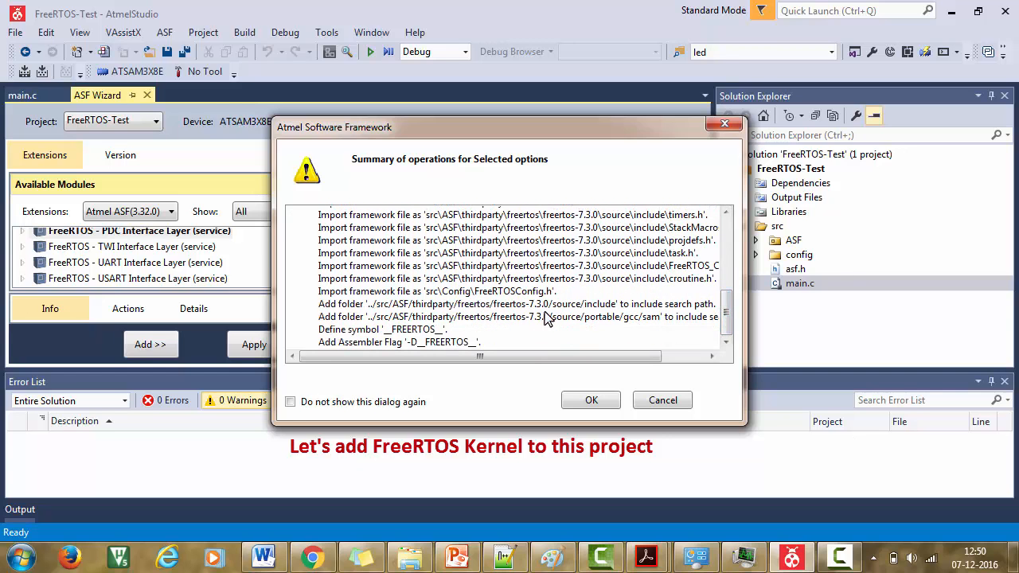
left_click(591, 399)
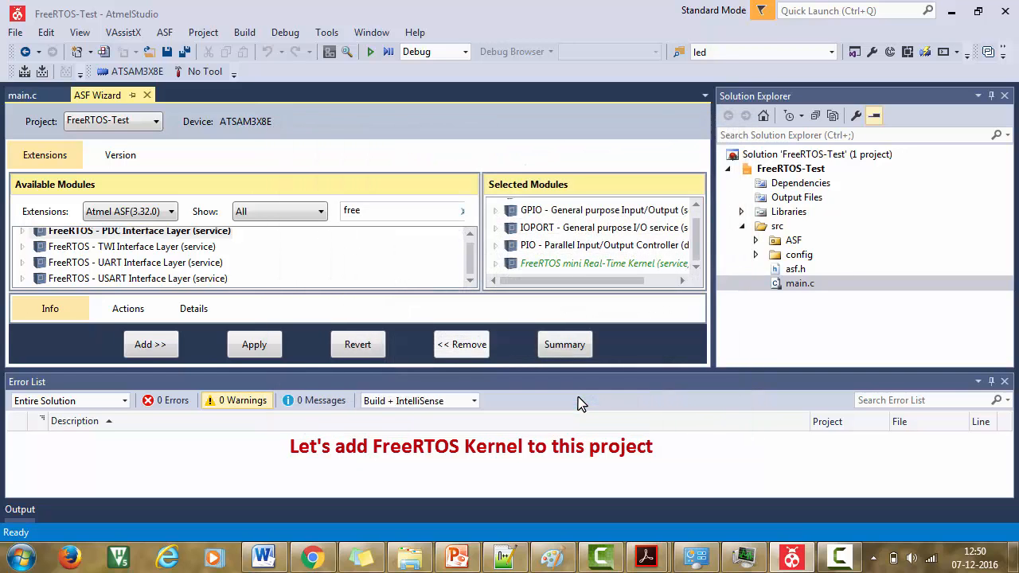
left_click(254, 344)
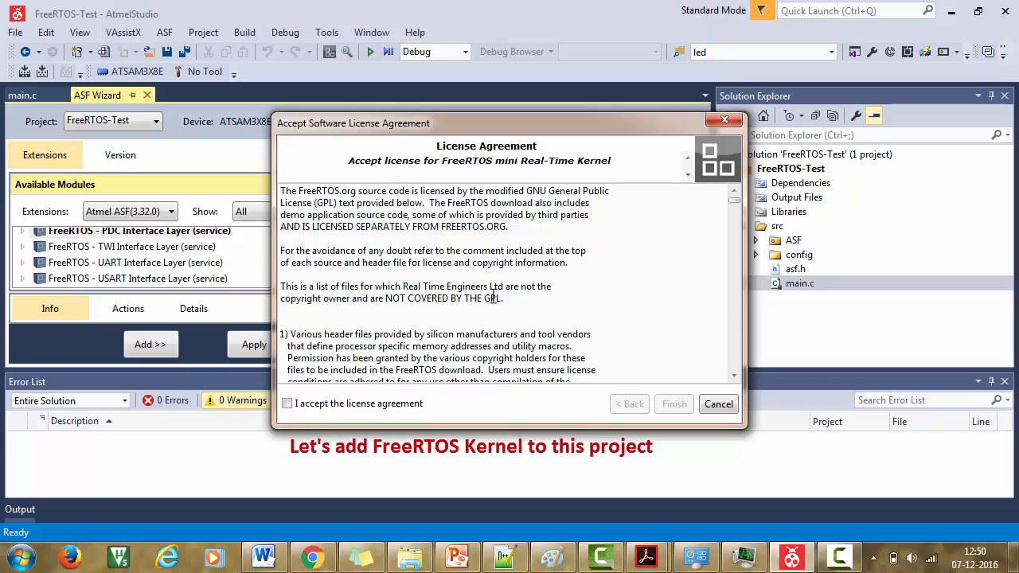
Accept the FreeRTOS license agreement, finish the import, and close the ASF Wizard.
left_click(286, 404)
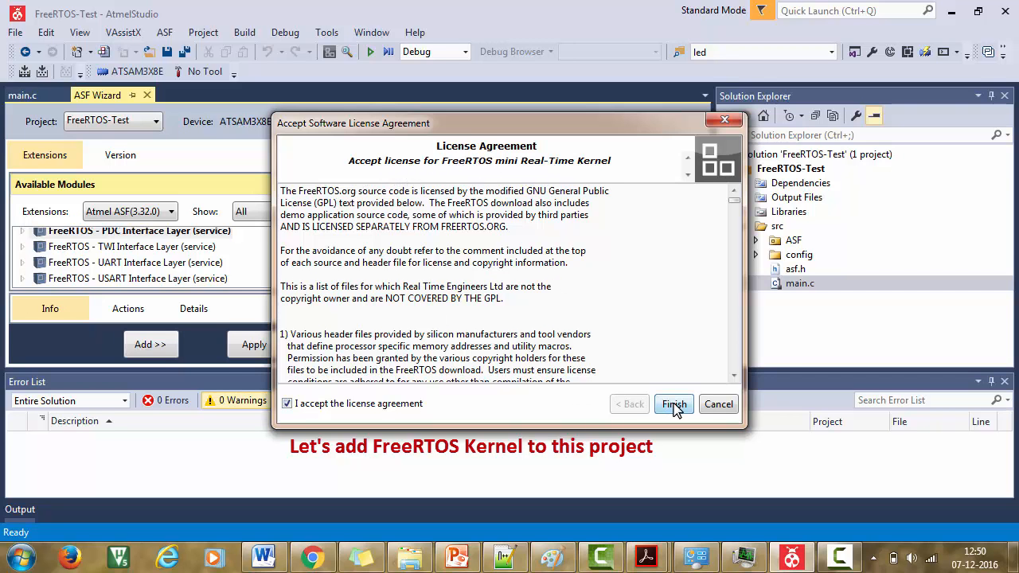
left_click(674, 403)
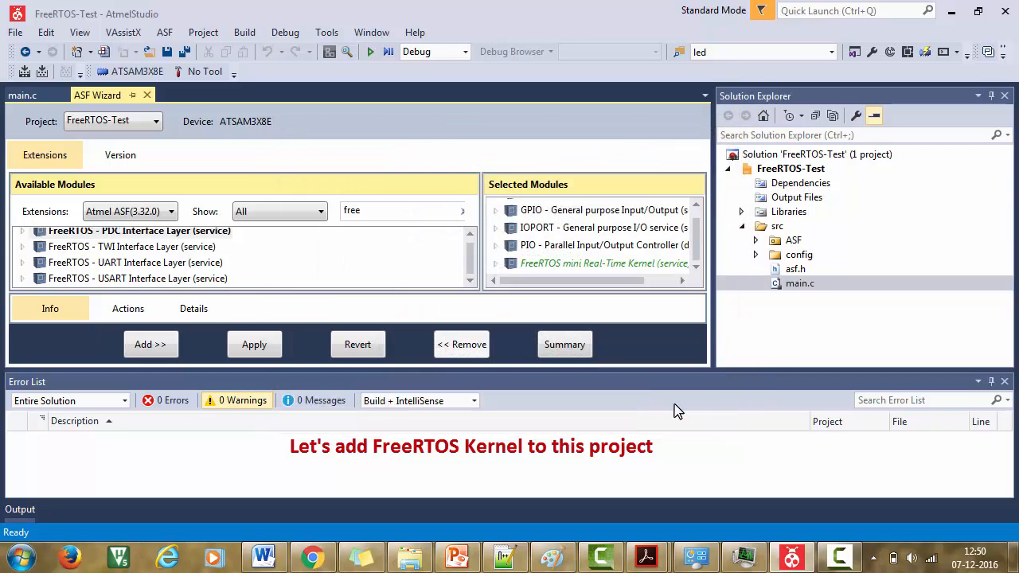
left_click(254, 344)
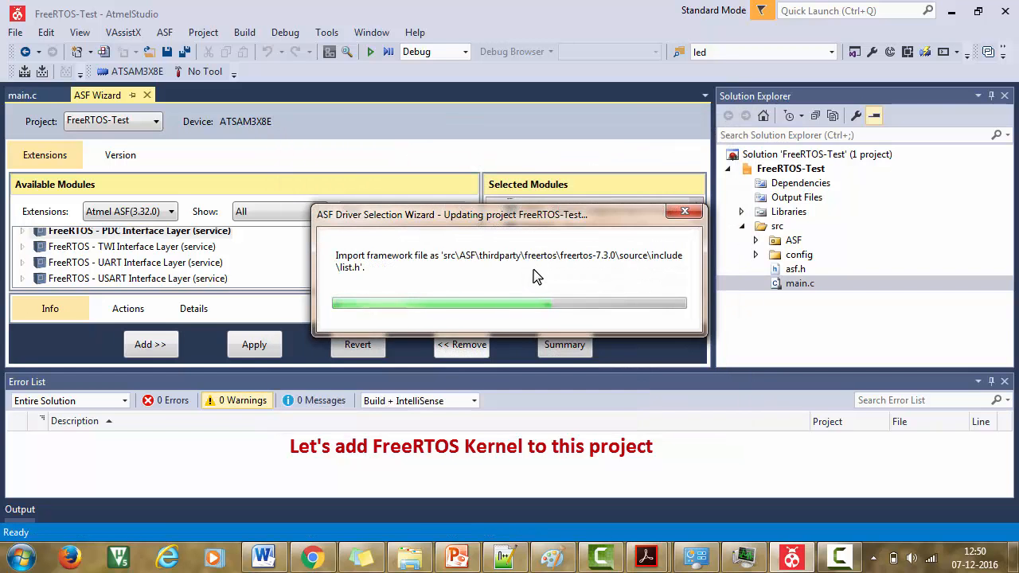
left_click(254, 344)
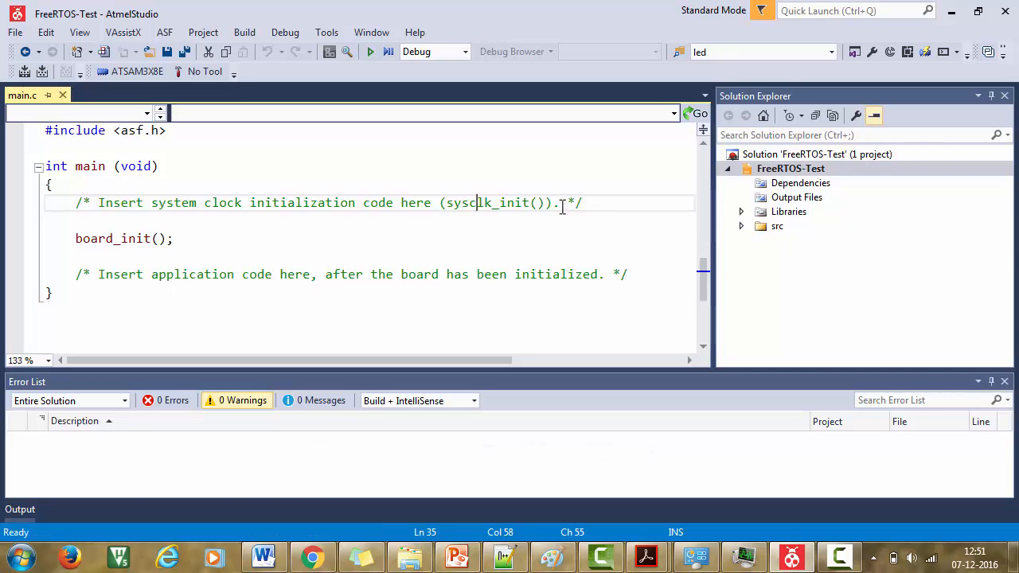
Expand src > ASF > thirdparty > freertos > freertos-7.3.0 in Solution Explorer.
left_click(741, 226)
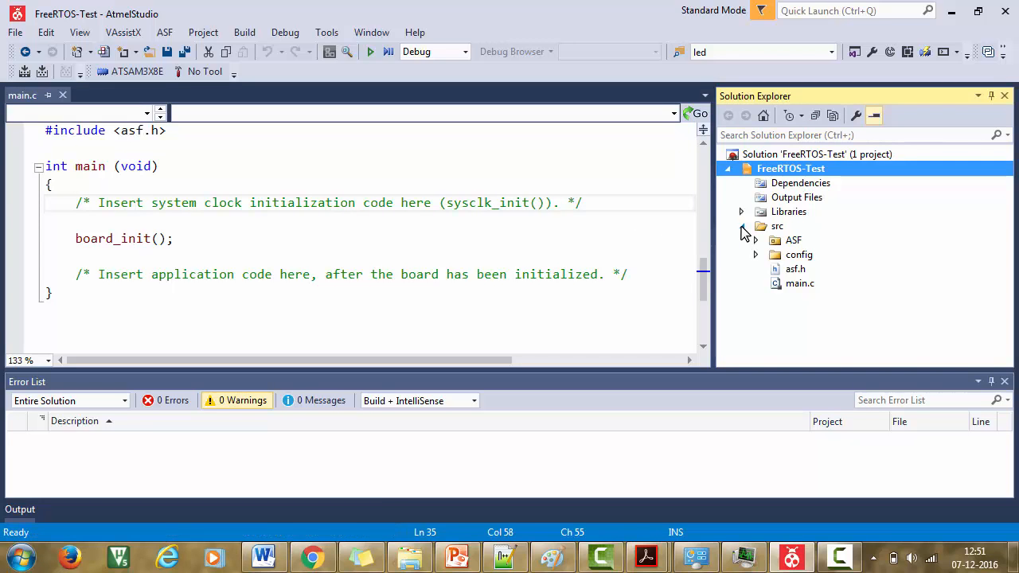
left_click(793, 240)
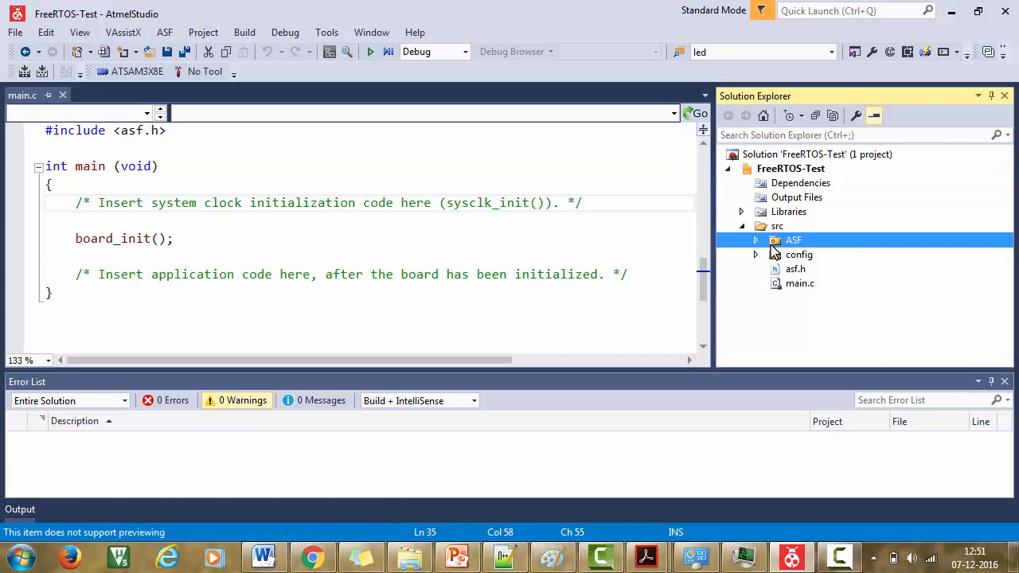
left_click(755, 240)
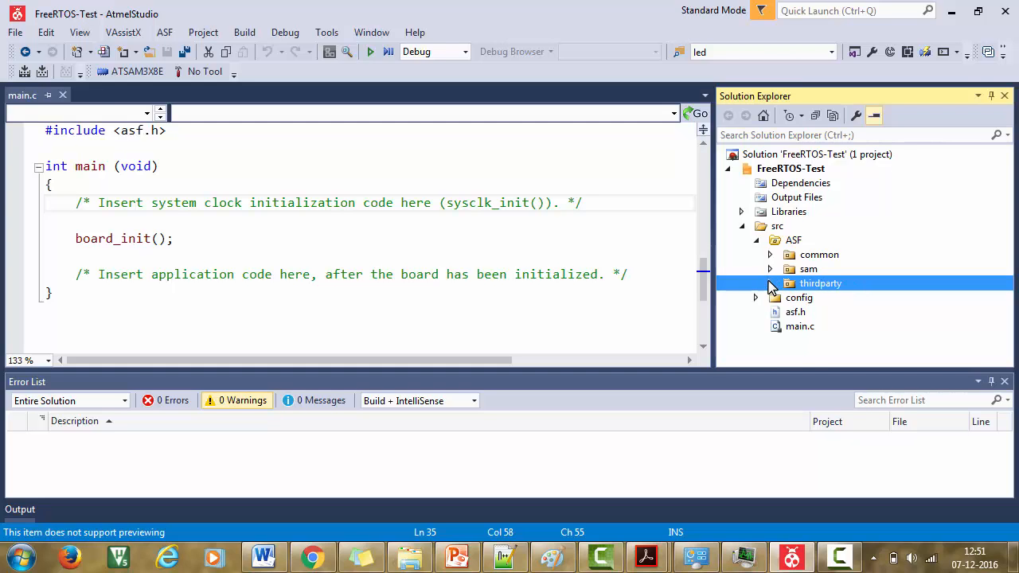
left_click(770, 283)
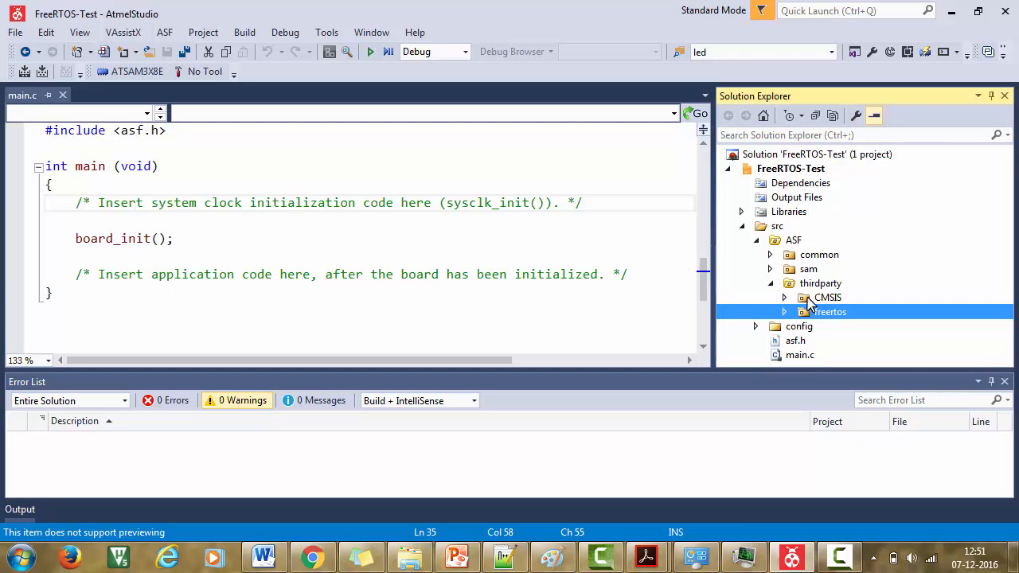
left_click(785, 311)
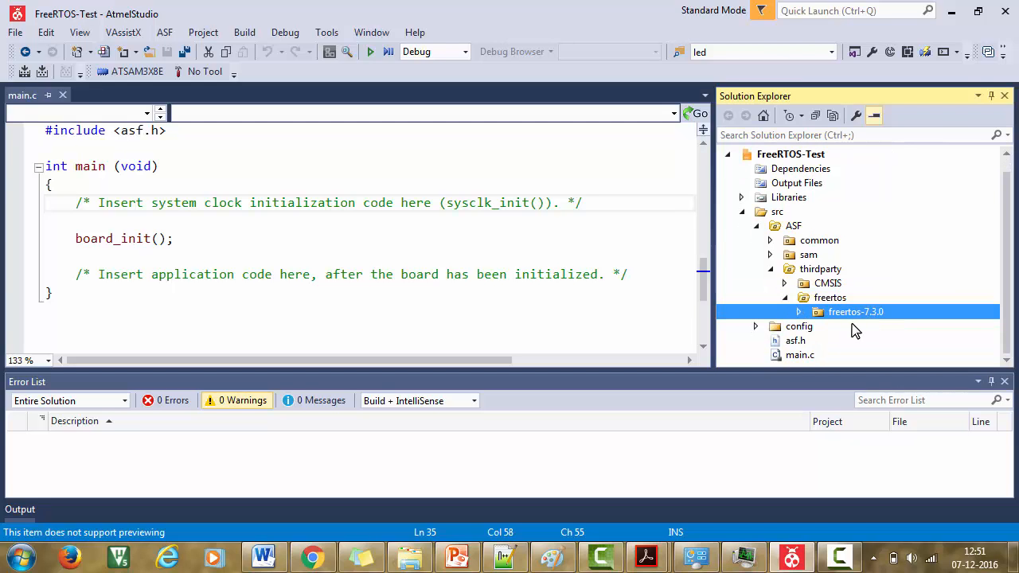
left_click(798, 311)
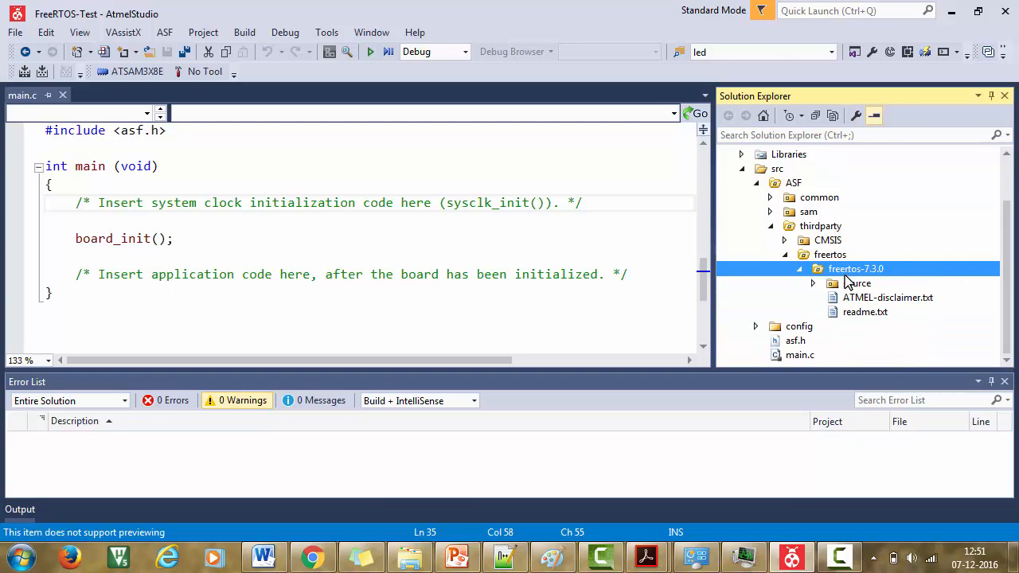
Expand the kernel source folder and open timers.c for inspection.
left_click(857, 283)
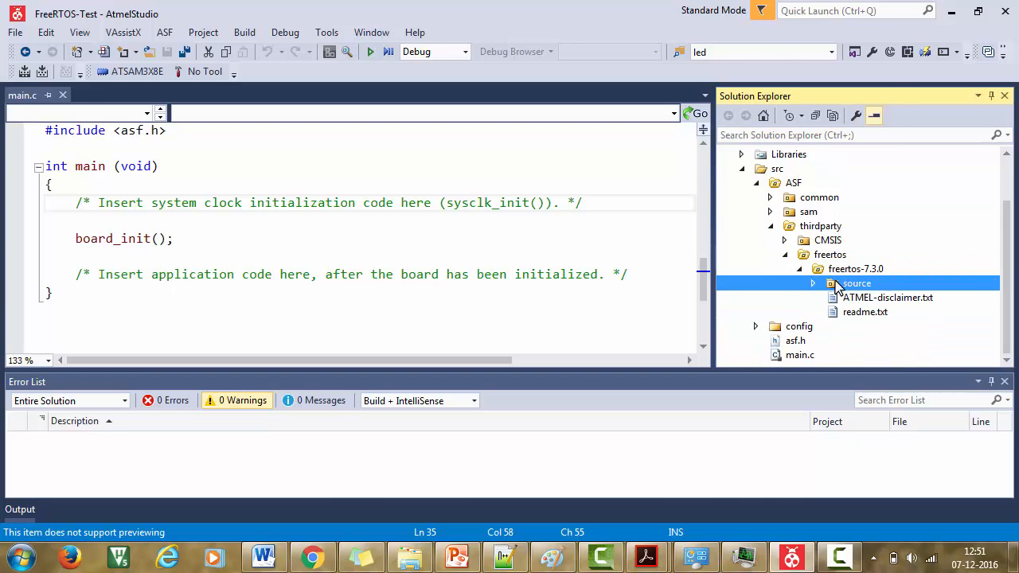
left_click(813, 283)
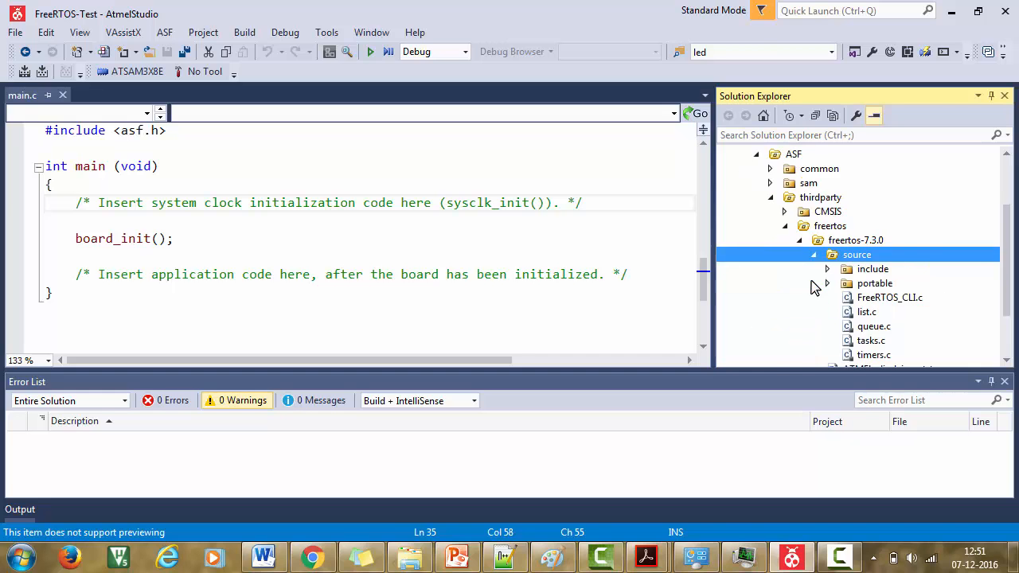
scroll("down", 3)
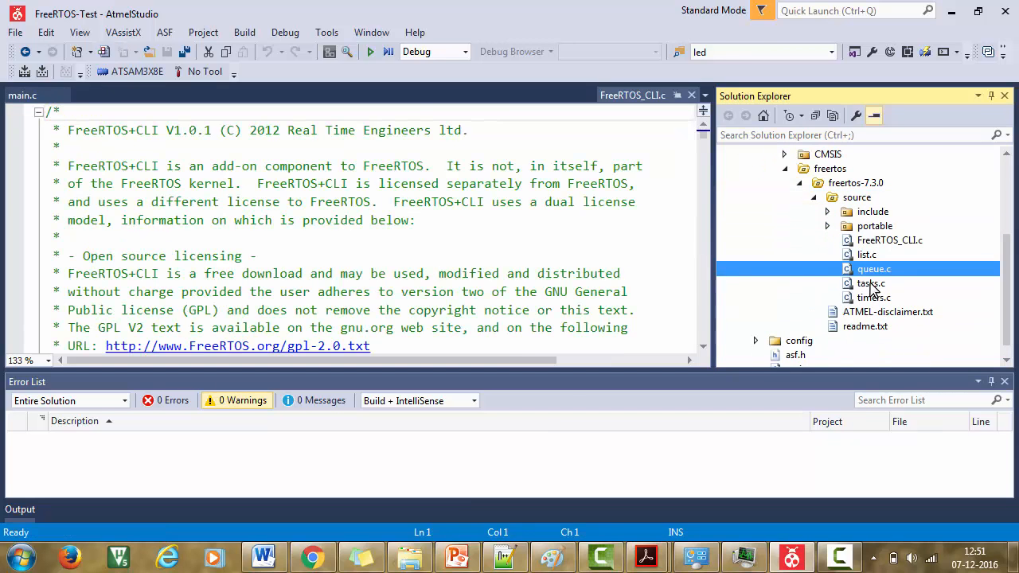
double_click(874, 297)
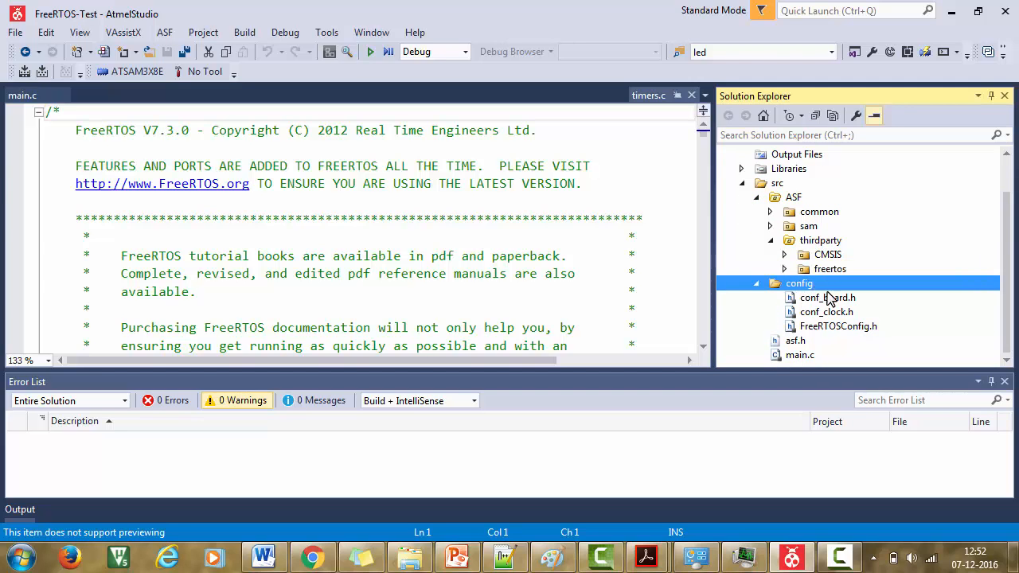
mouse_move(836, 331)
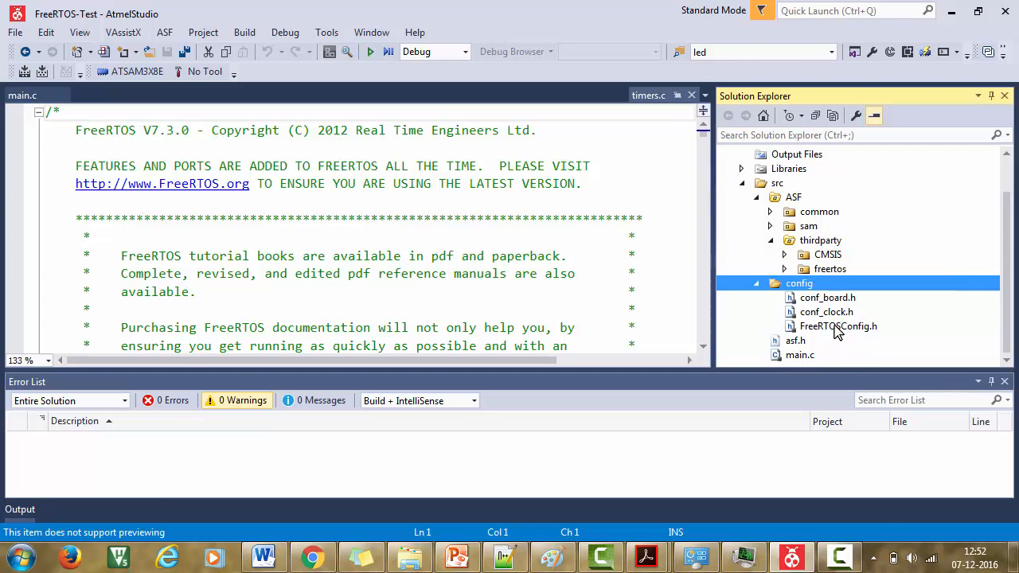
Open FreeRTOSConfig.h and scroll through its mutex and queue #define settings.
double_click(838, 326)
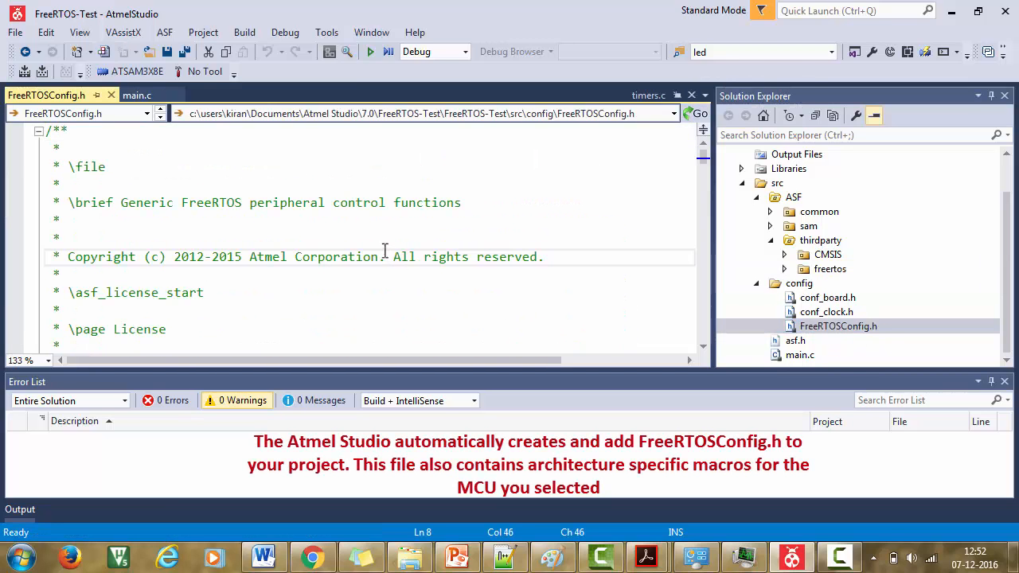
scroll("down", 3)
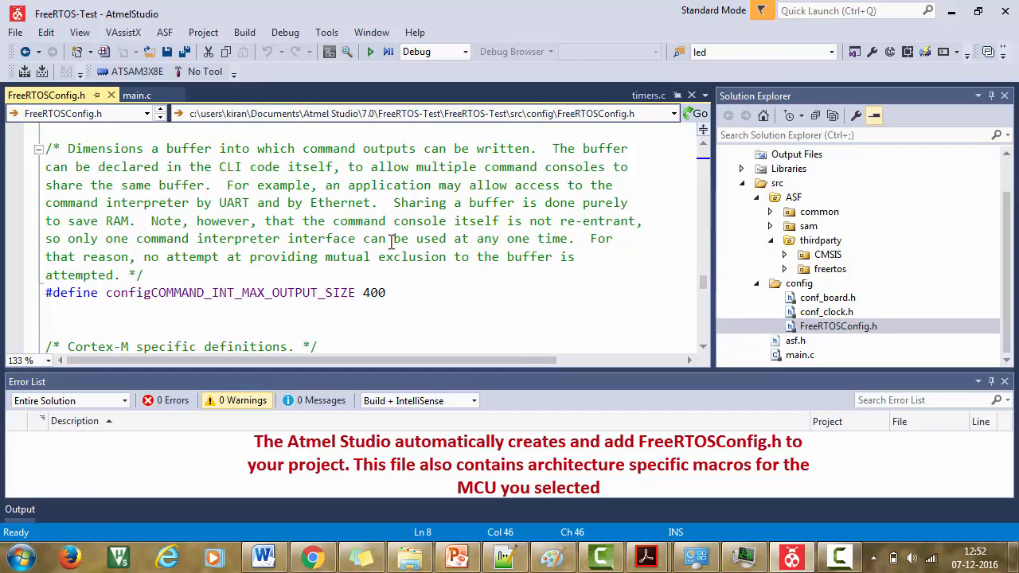
scroll("up", 3)
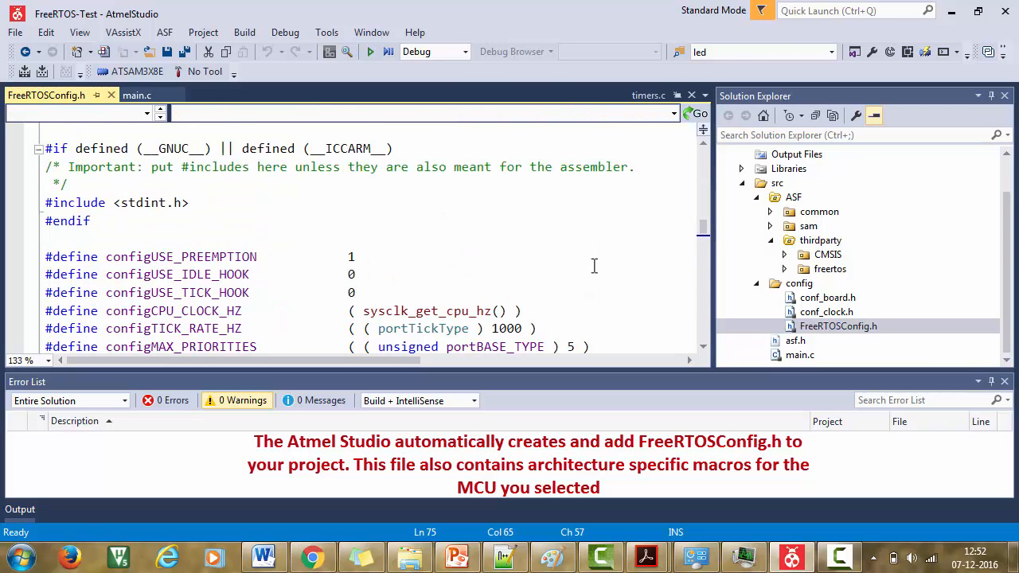
scroll("down", 3)
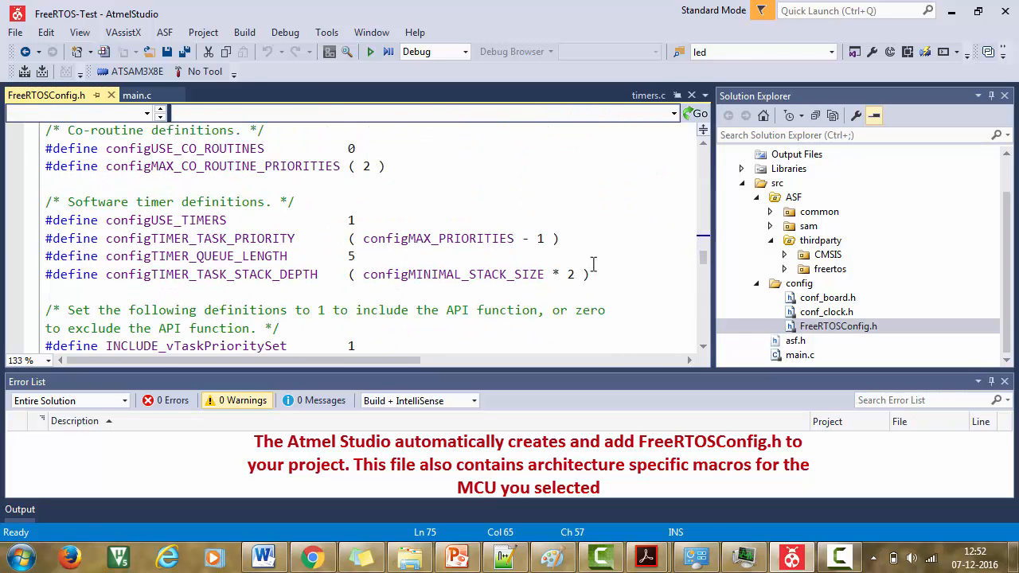
scroll("down", 3)
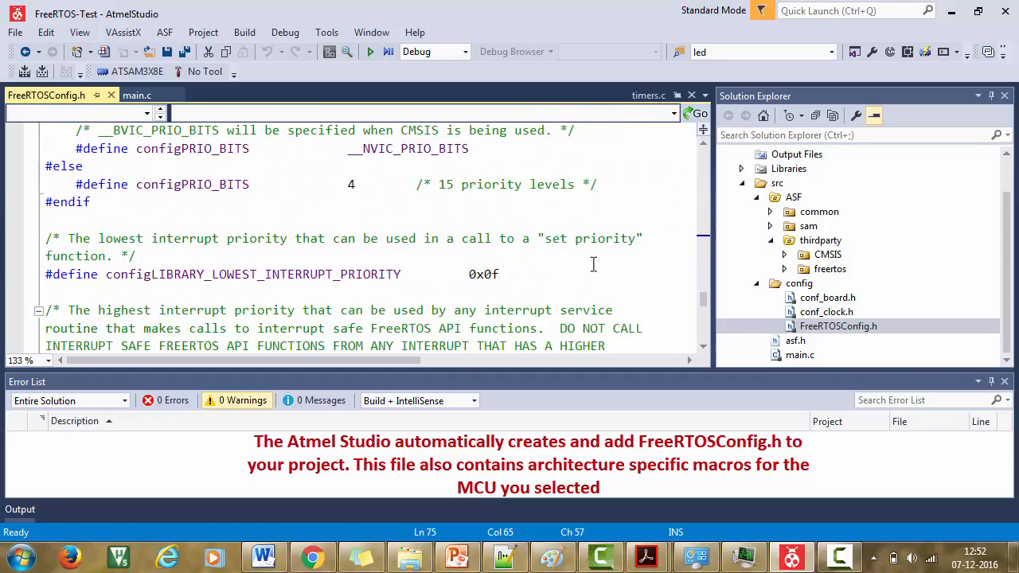
scroll("down", 3)
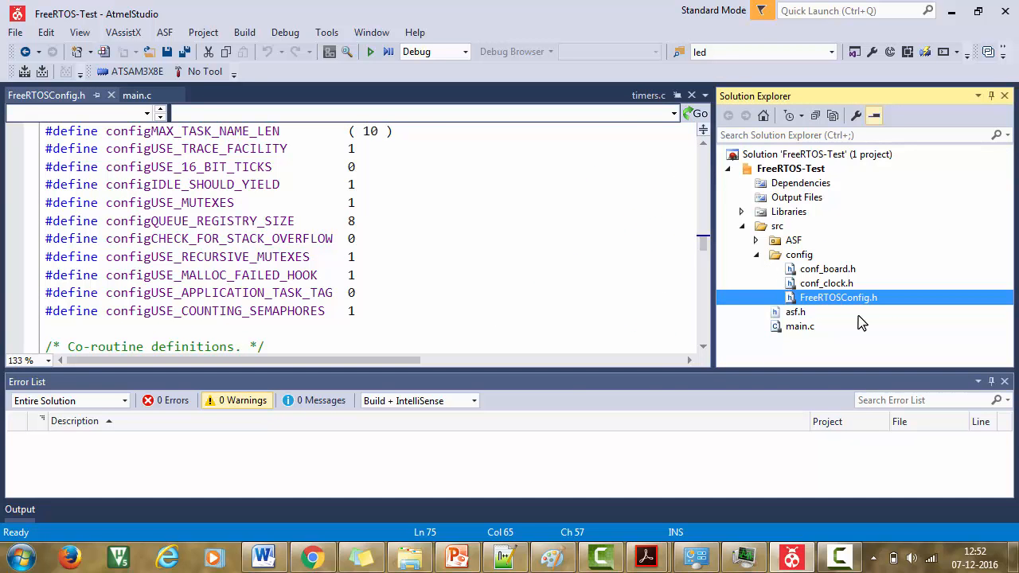
mouse_move(813, 239)
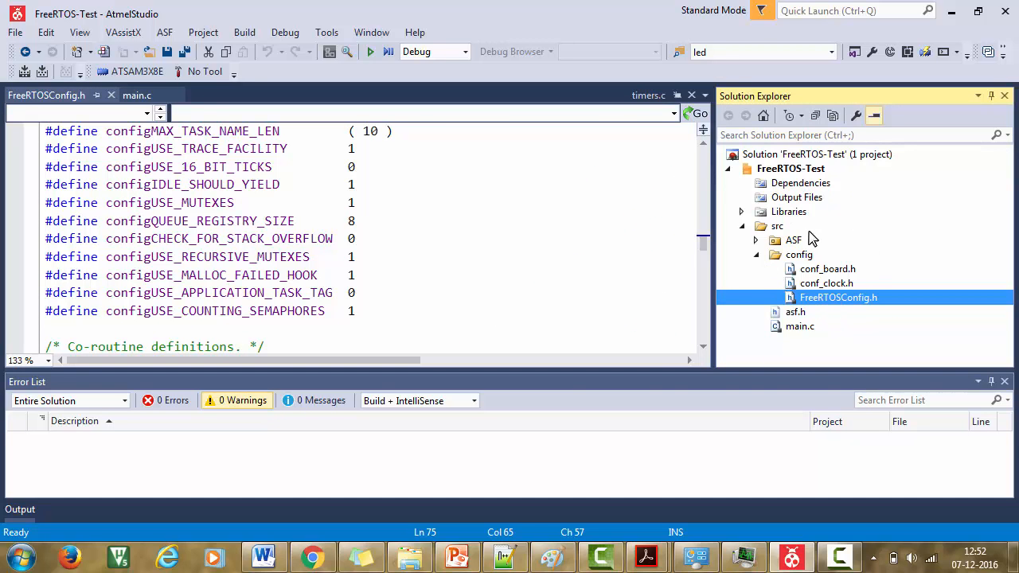
Collapse and re-expand the config folder, selecting FreeRTOSConfig.h and the folder.
left_click(755, 254)
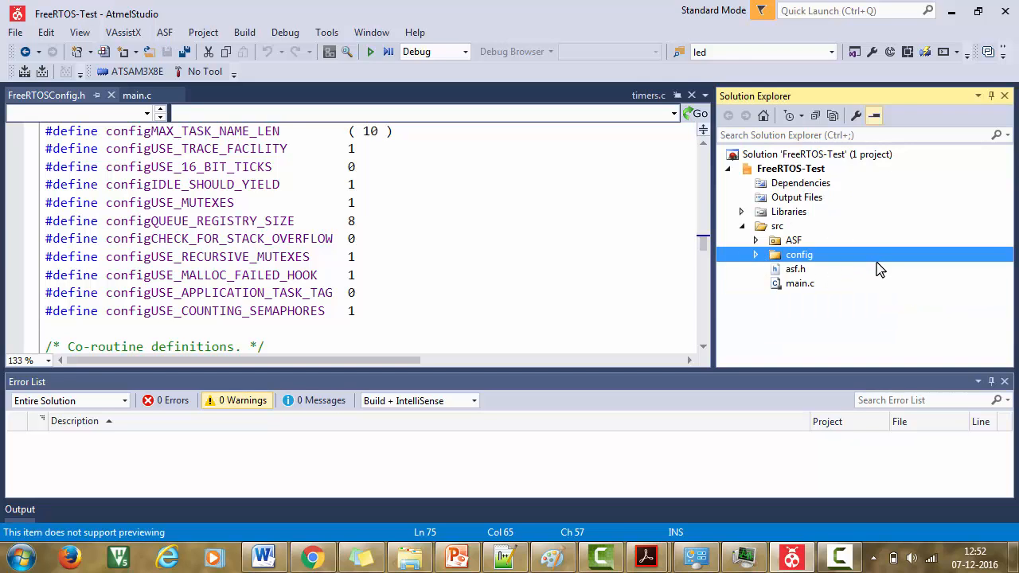
mouse_move(872, 256)
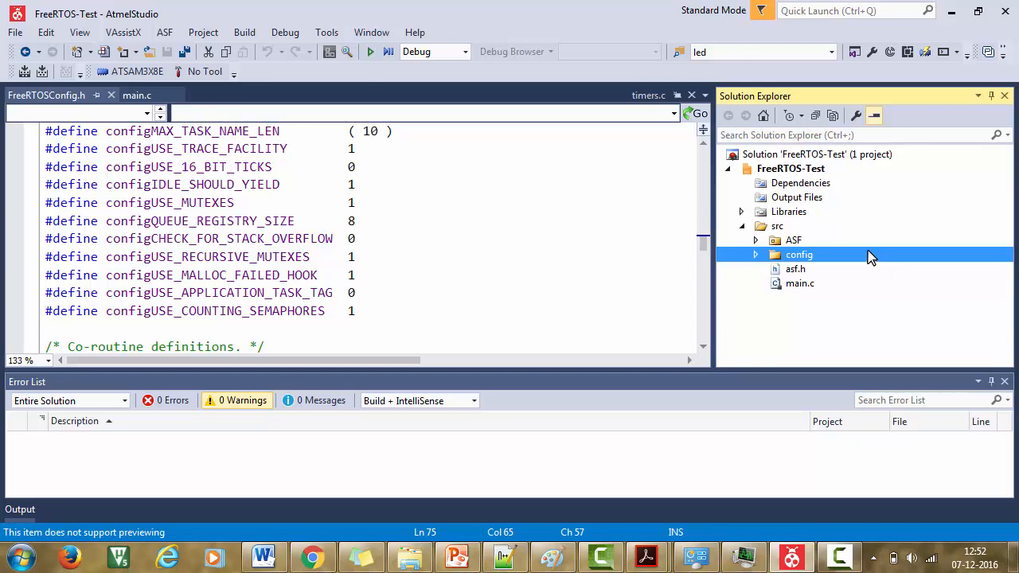
left_click(164, 32)
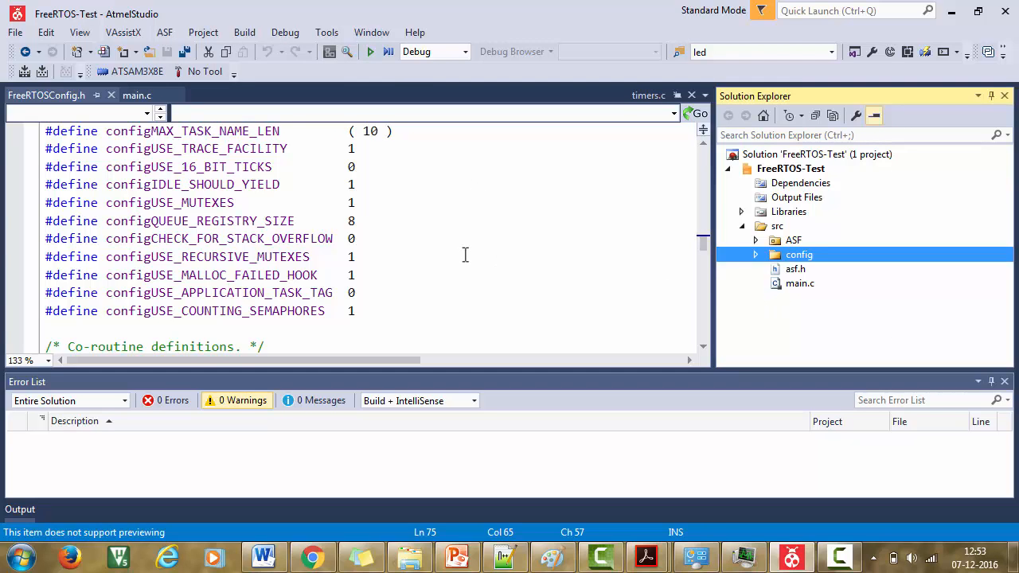
left_click(756, 254)
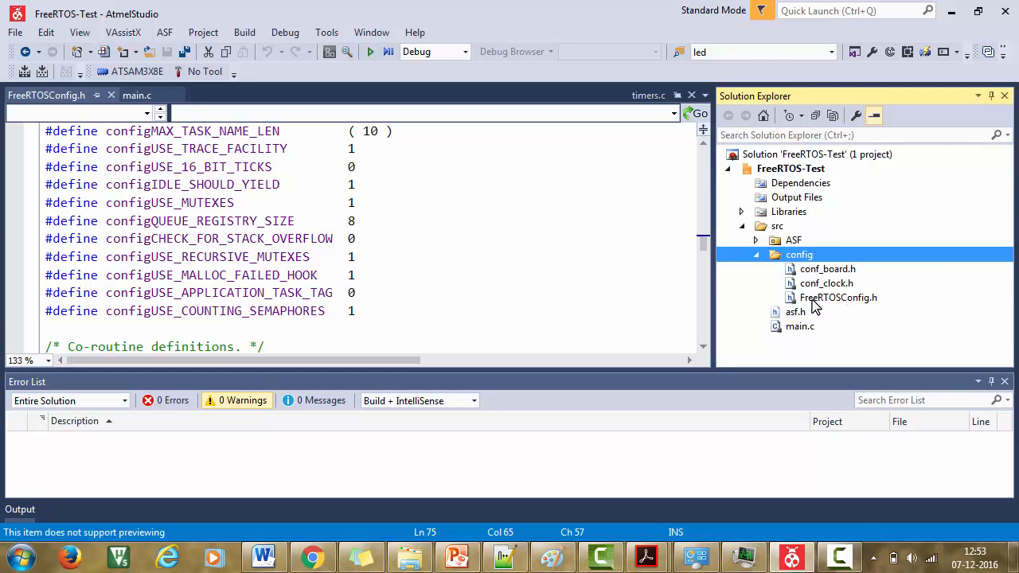
left_click(838, 297)
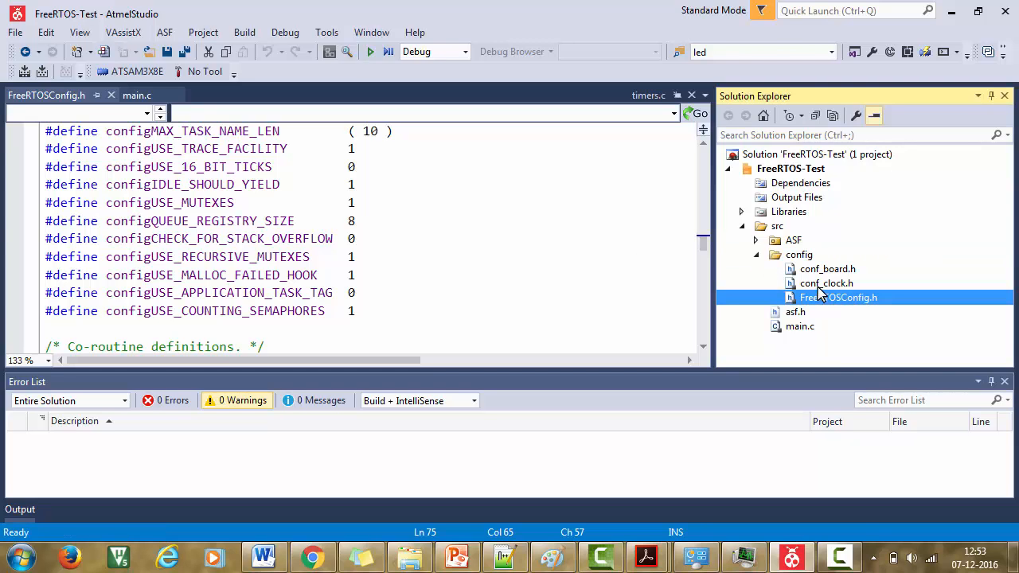
left_click(800, 255)
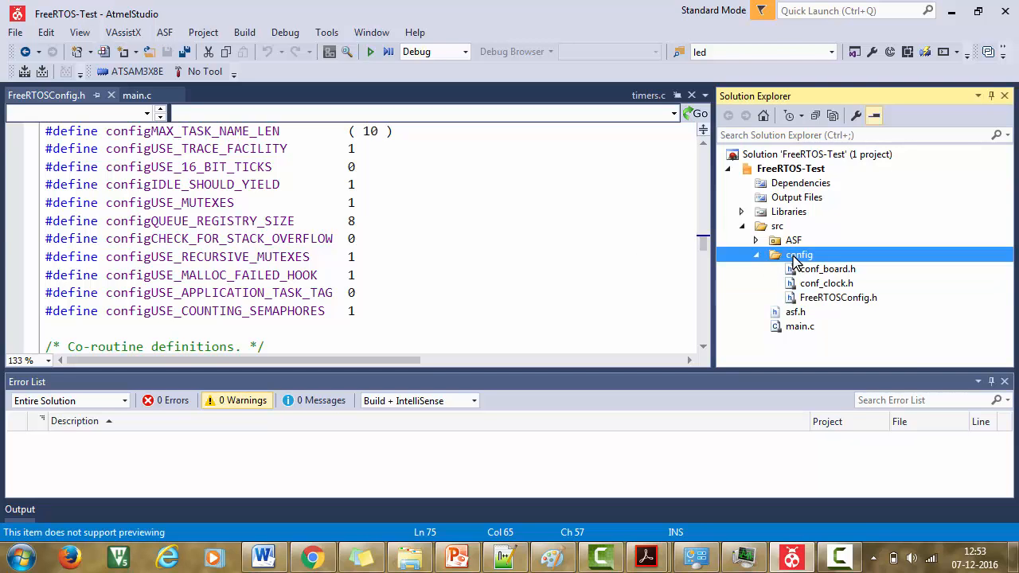
Collapse config, scroll main.c to main(), and click in the clock-initialization comment.
double_click(800, 325)
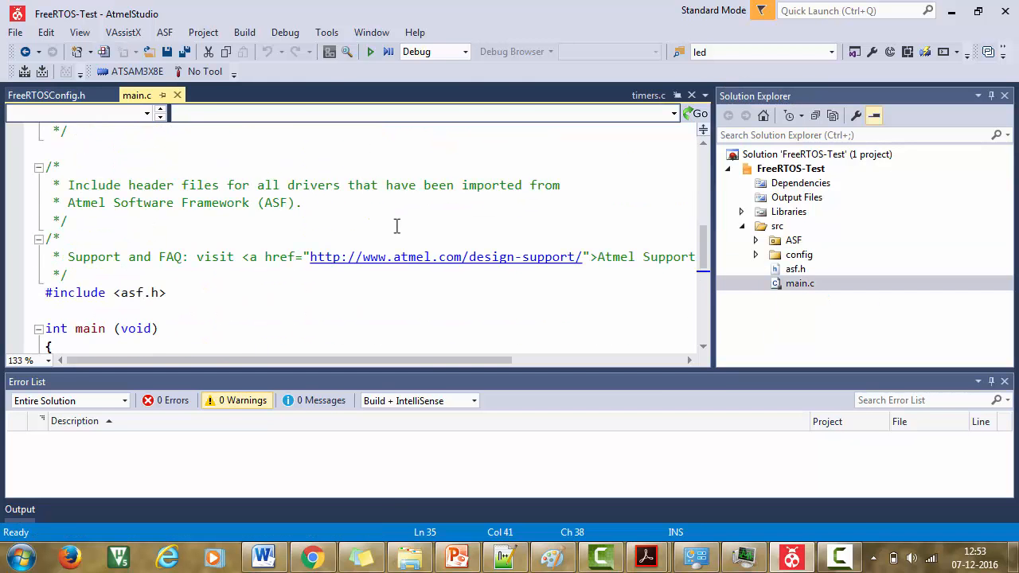
scroll("up", 3)
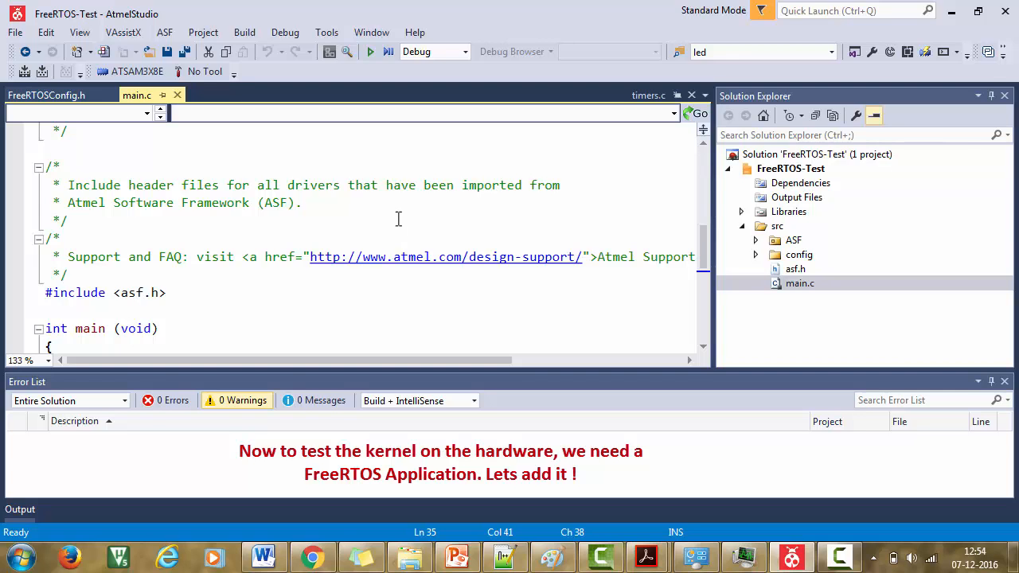
scroll("down", 3)
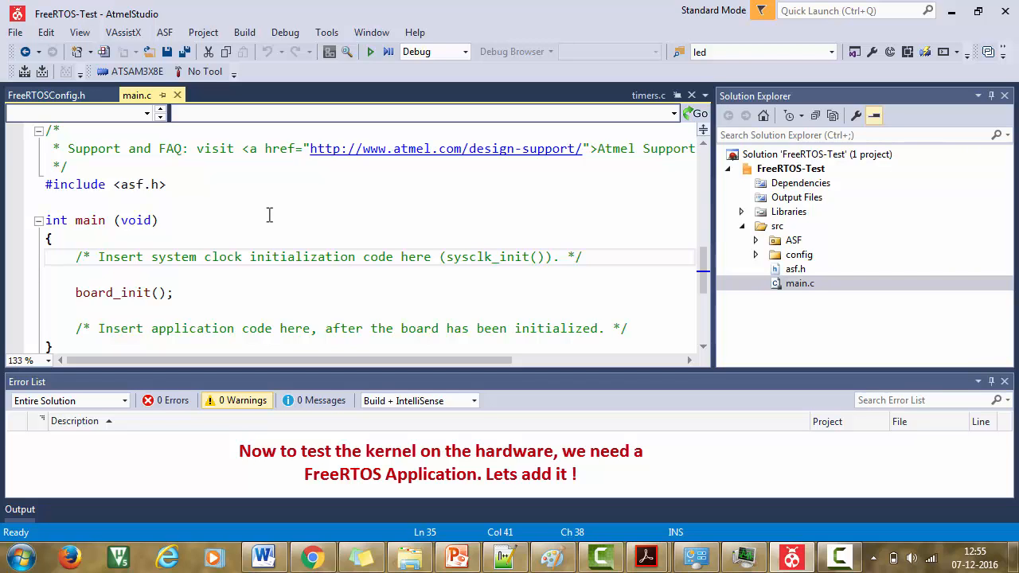
left_click(348, 257)
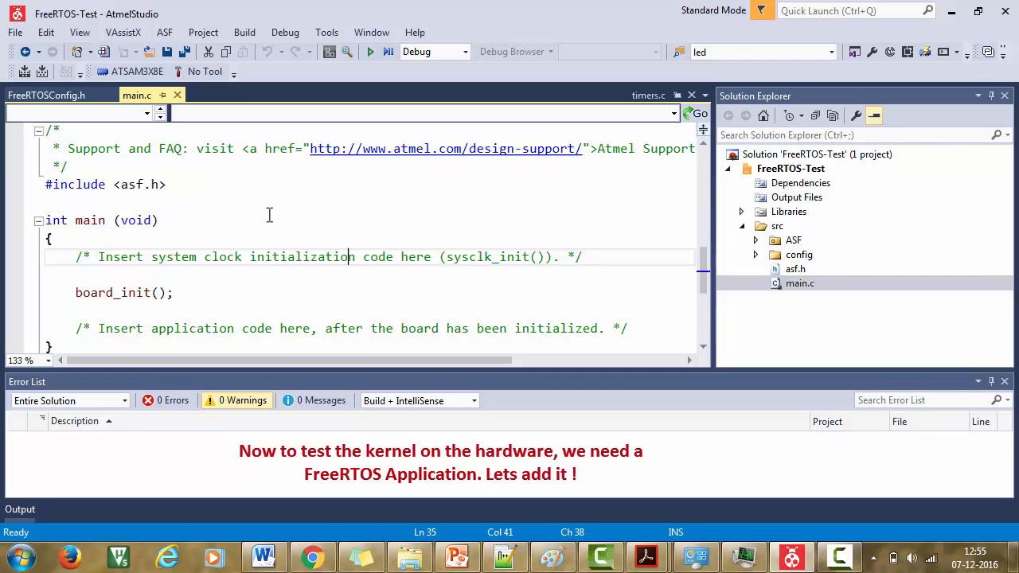